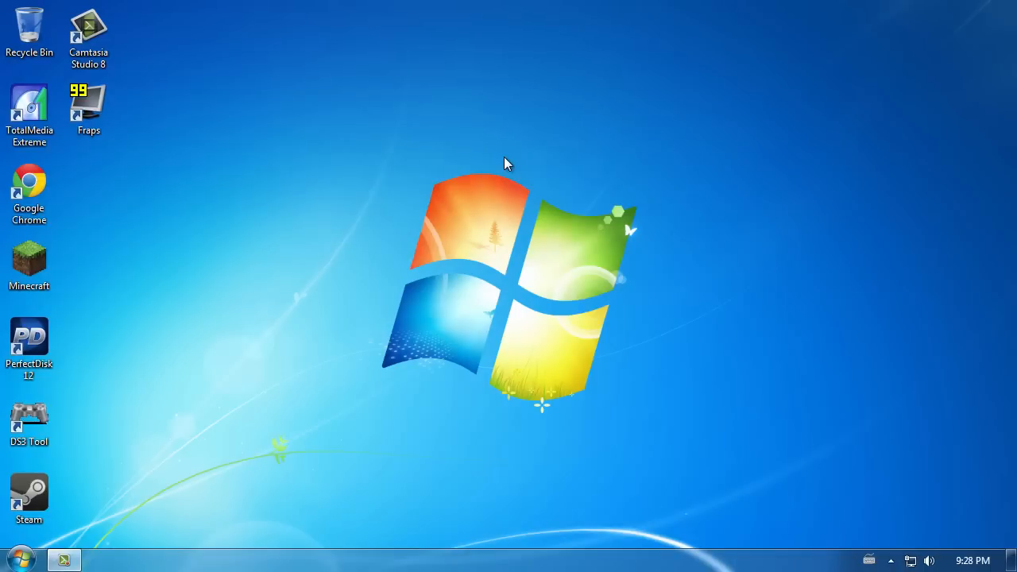
mouse_move(782, 323)
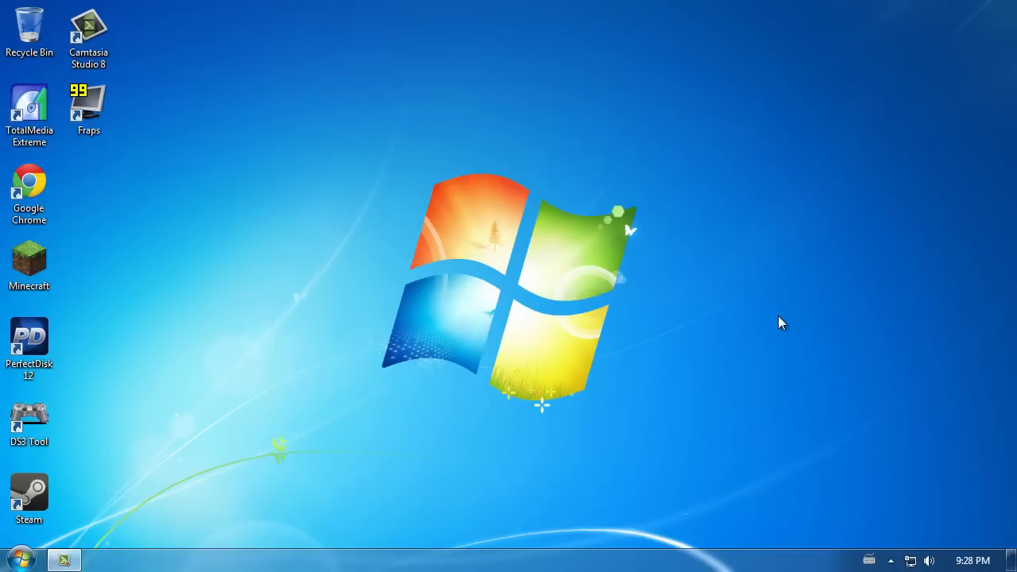
mouse_move(829, 379)
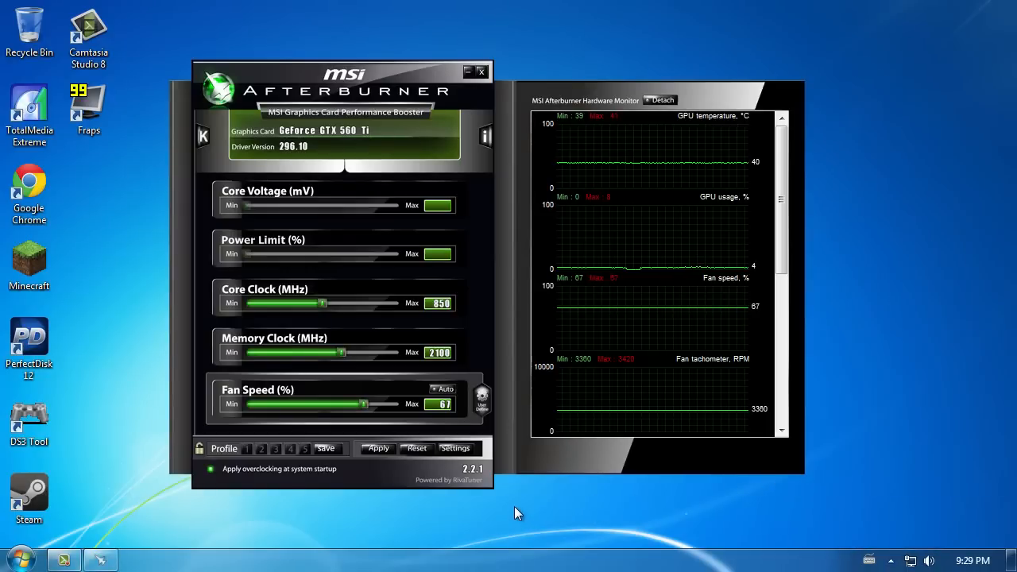
mouse_move(288, 340)
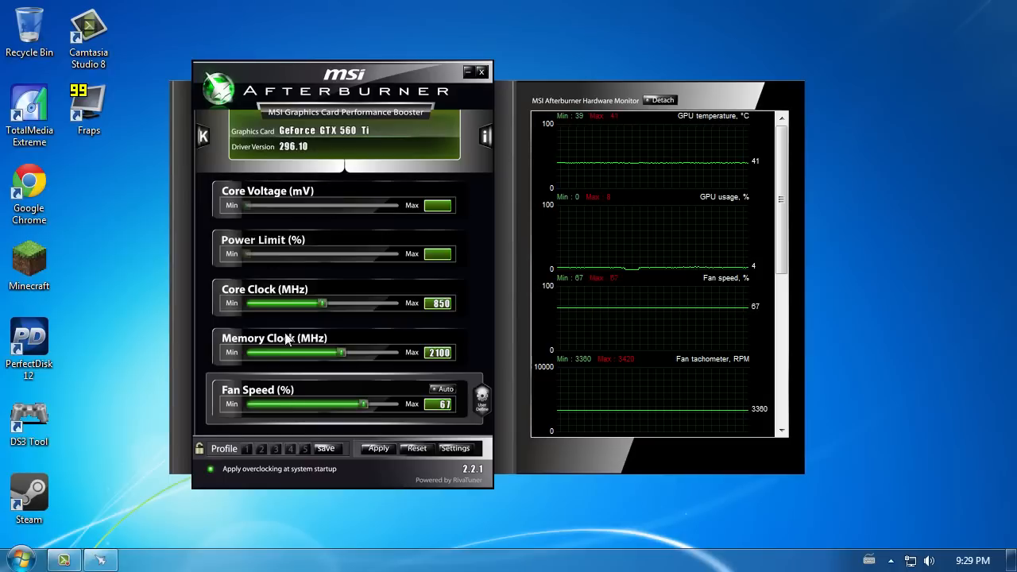
Step: Drag the fan speed slider down to 40%, then back up to exactly 67%
left_click_drag(362, 403, 284, 404)
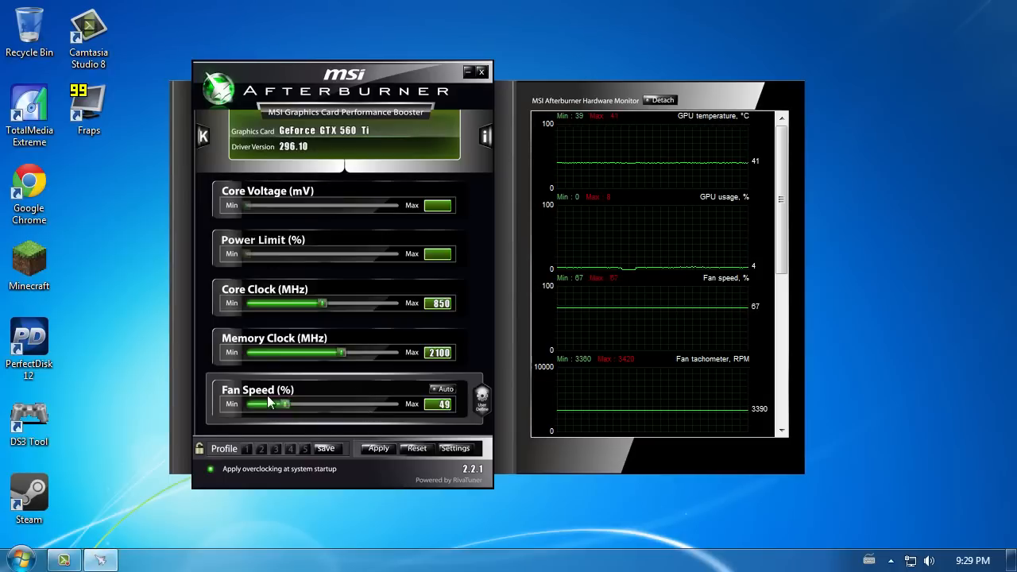
left_click_drag(284, 405, 248, 405)
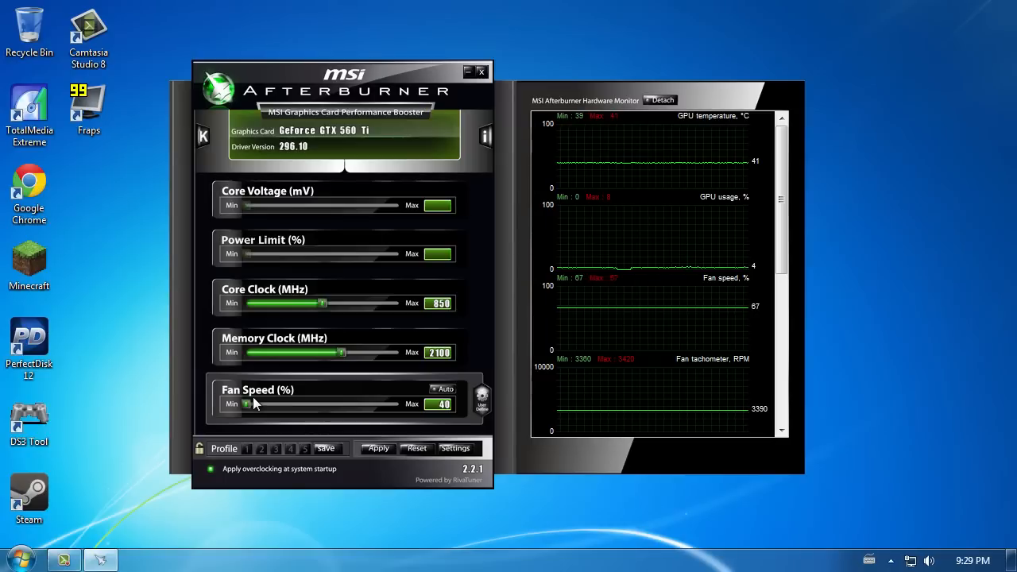
left_click_drag(249, 403, 350, 404)
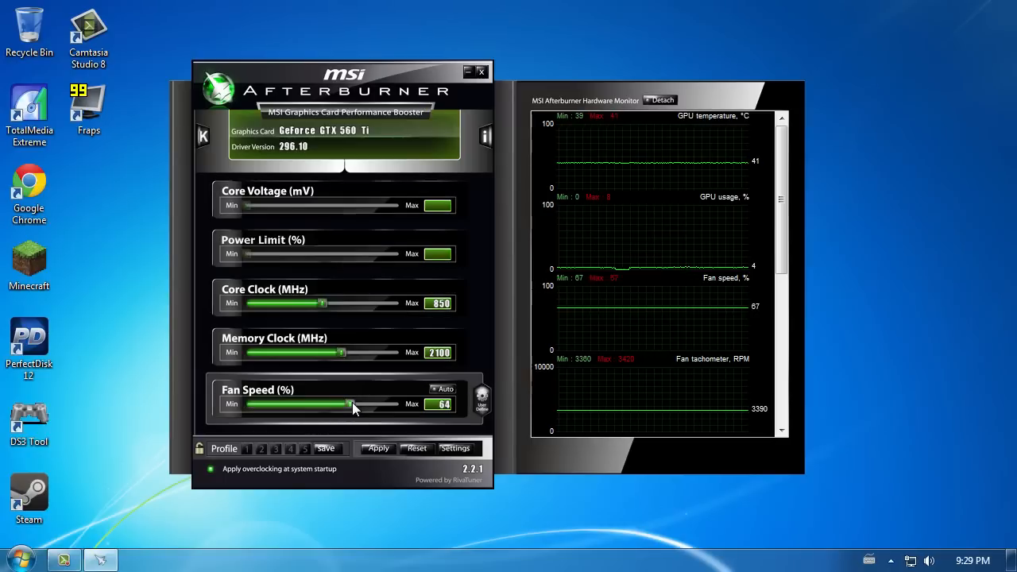
left_click_drag(347, 403, 358, 403)
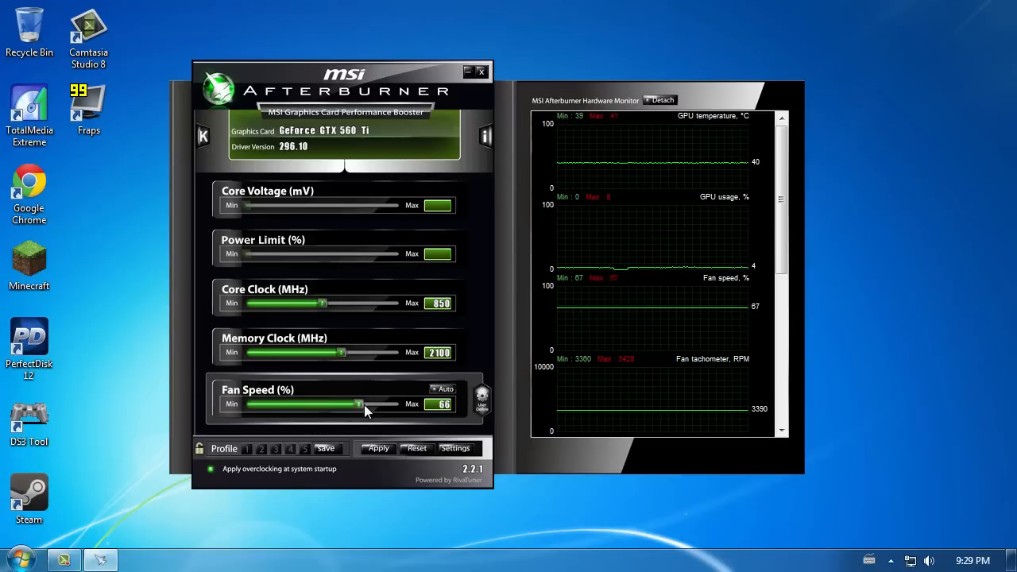
left_click_drag(357, 405, 365, 404)
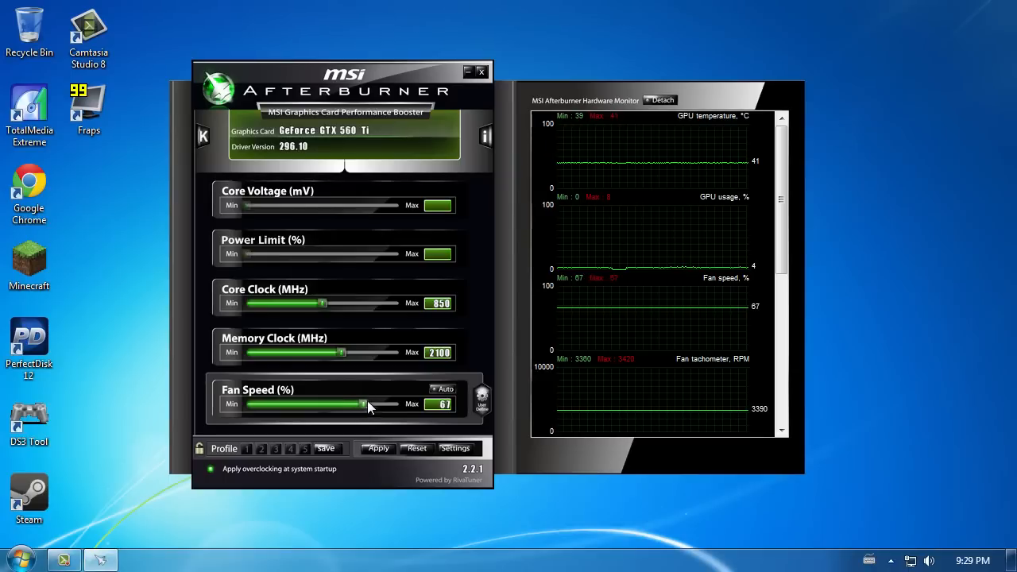
mouse_move(508, 291)
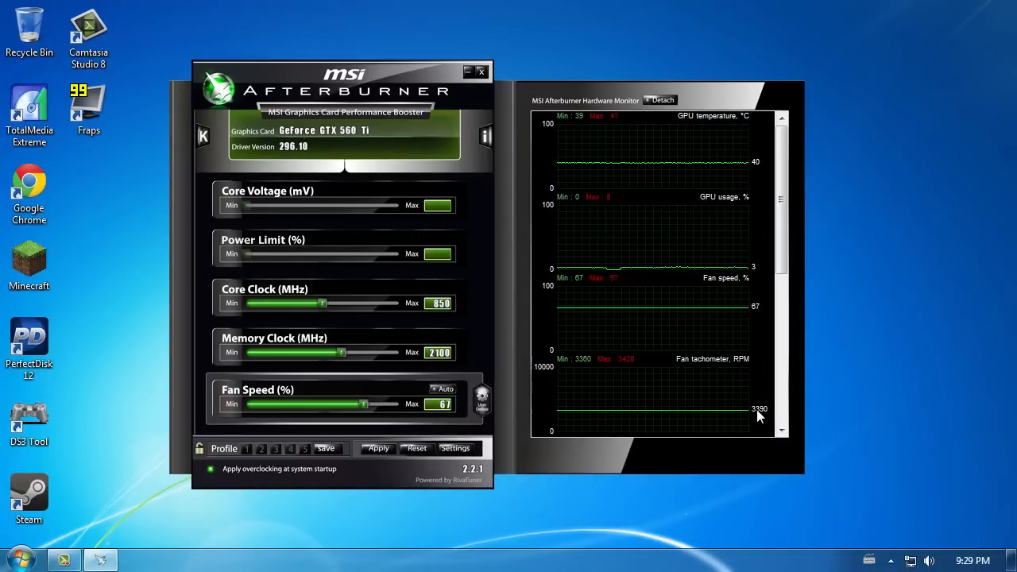
mouse_move(377, 536)
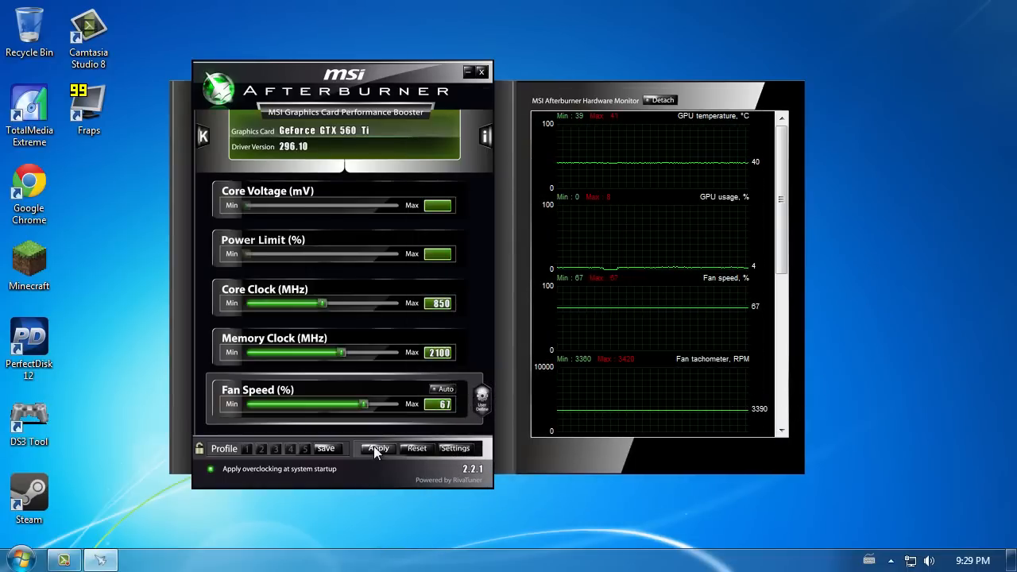
mouse_move(378, 449)
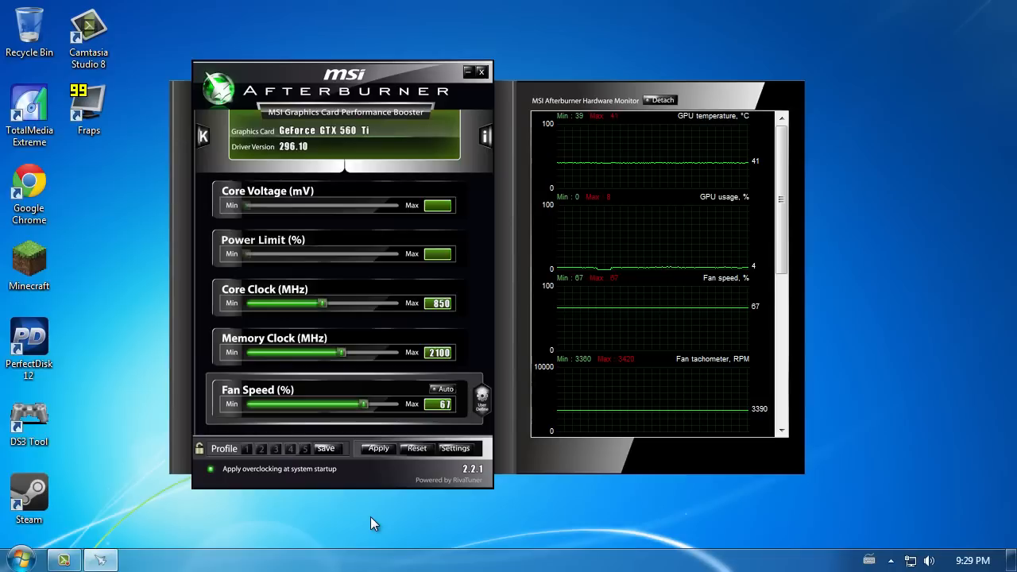
mouse_move(254, 484)
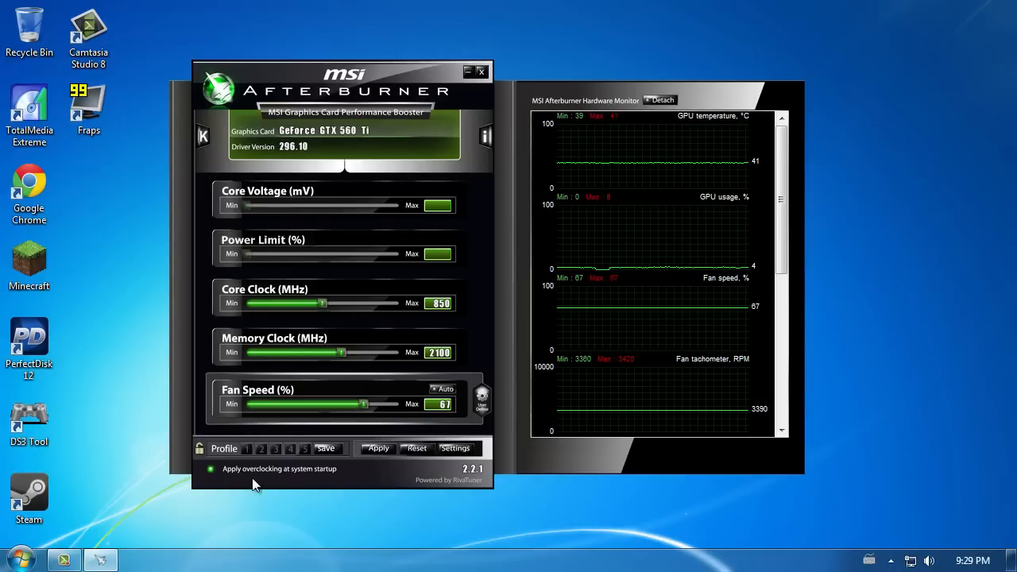
mouse_move(350, 475)
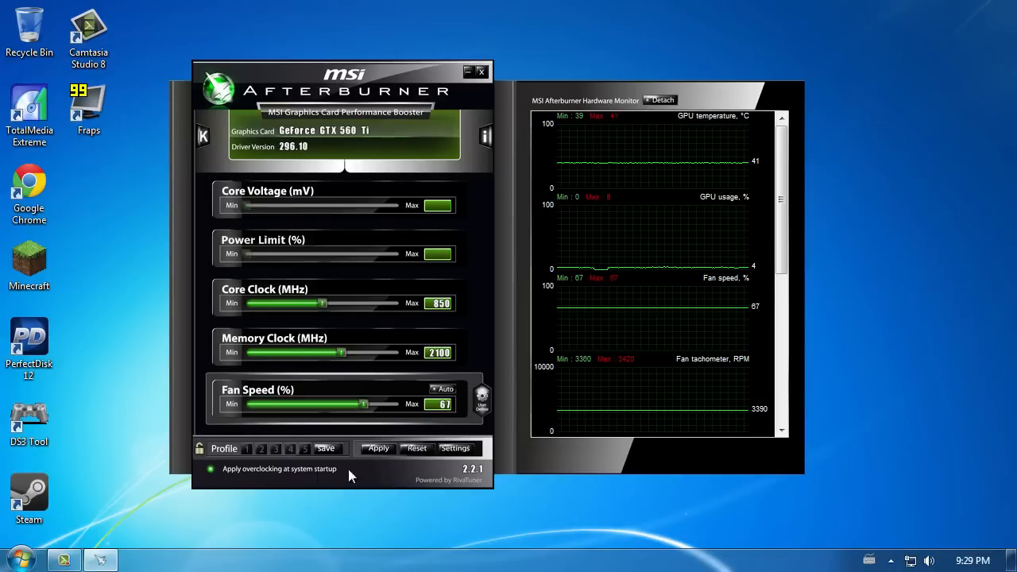
mouse_move(367, 474)
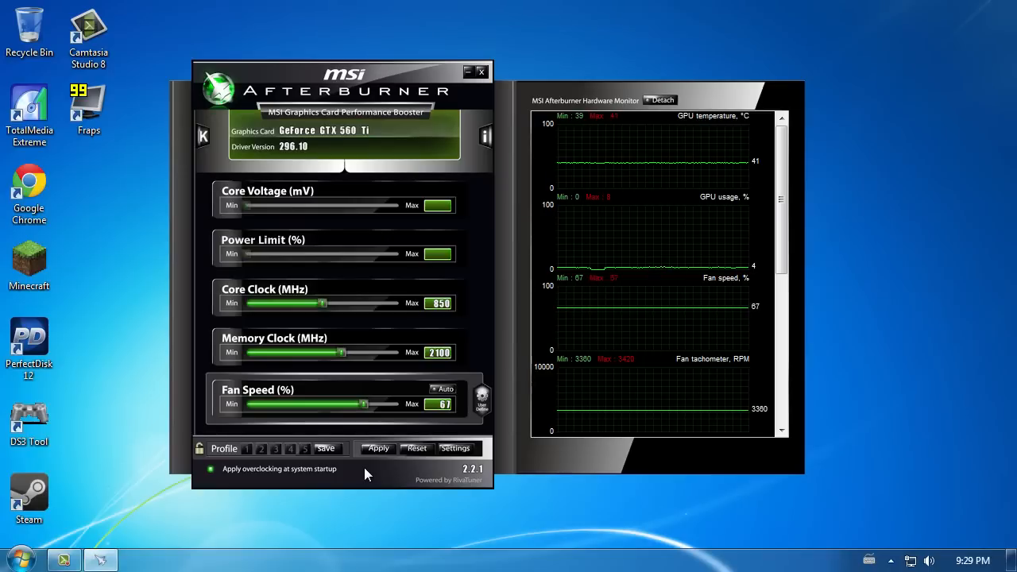
mouse_move(368, 414)
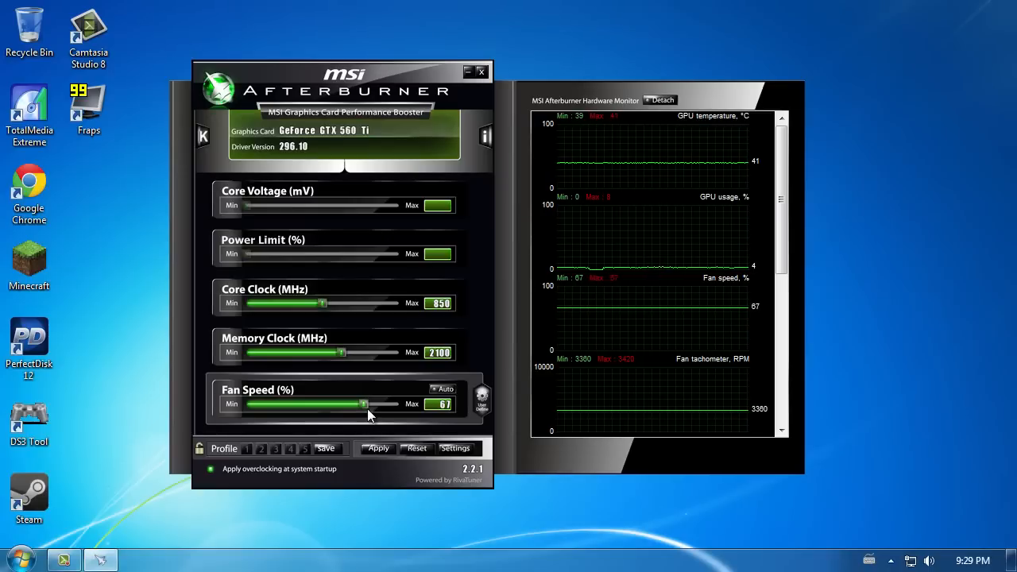
mouse_move(425, 205)
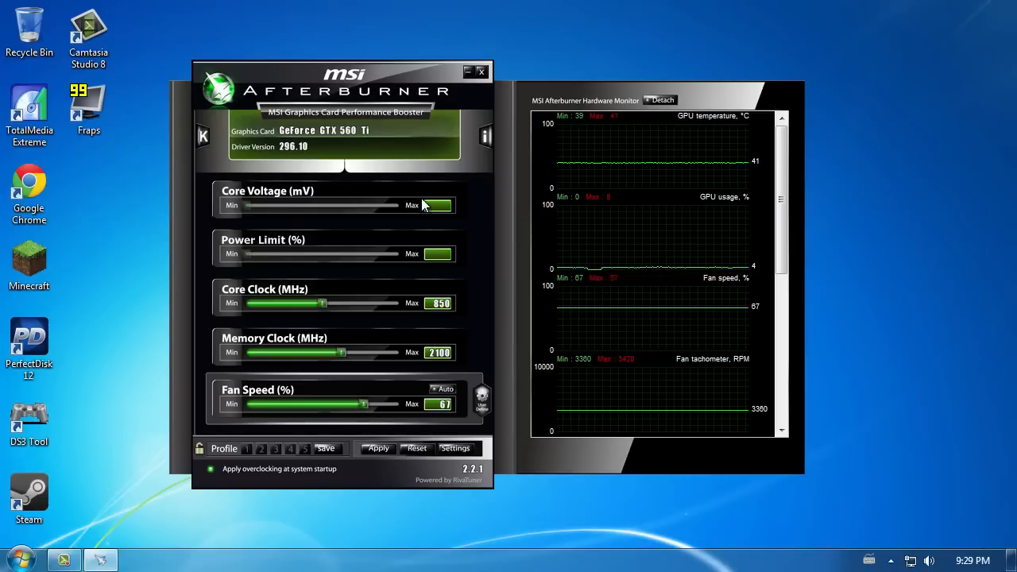